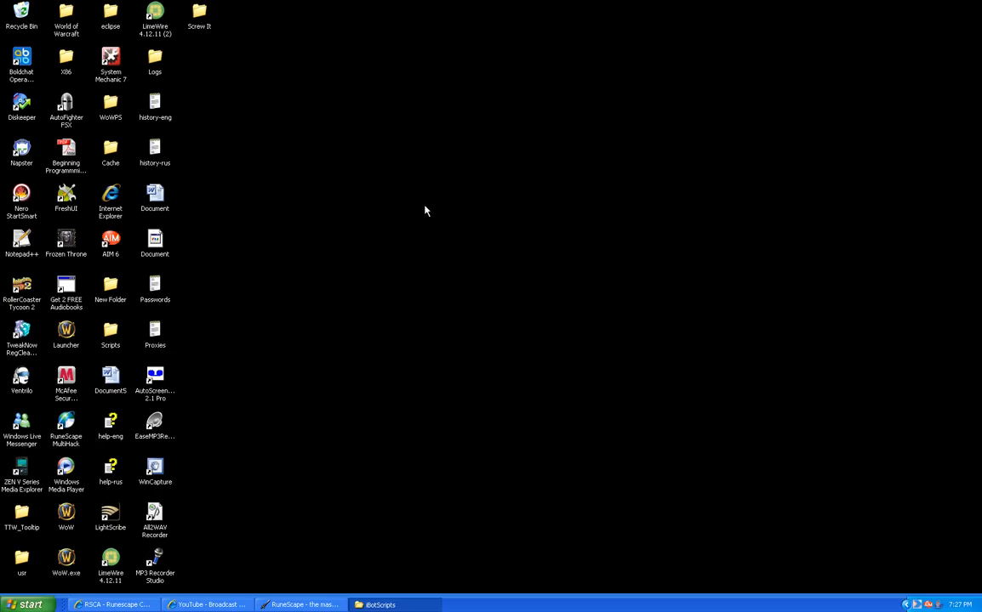
Navigate from the desktop into Screw It > nexus > Scripts
click(114, 605)
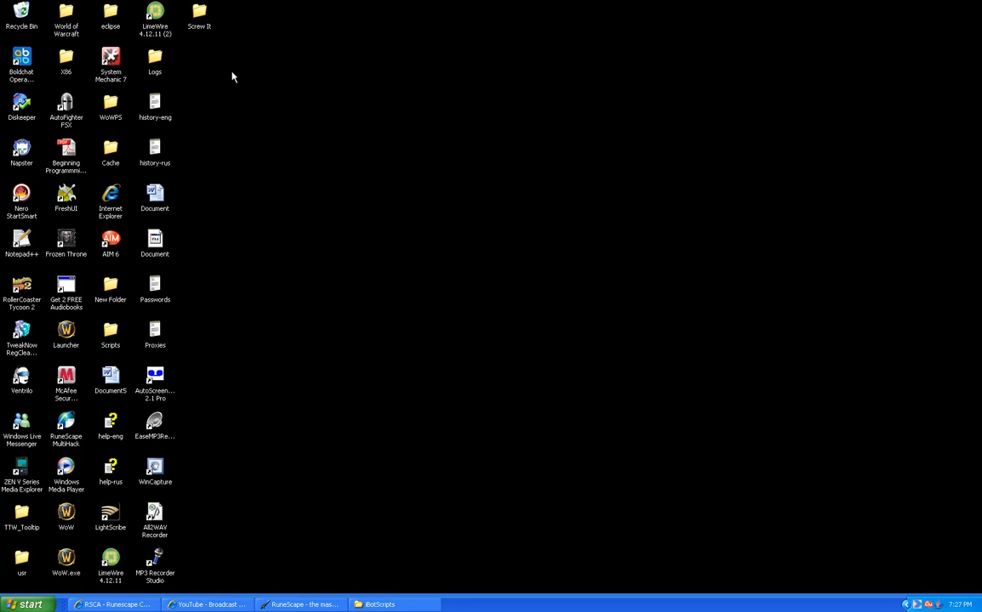
click(380, 605)
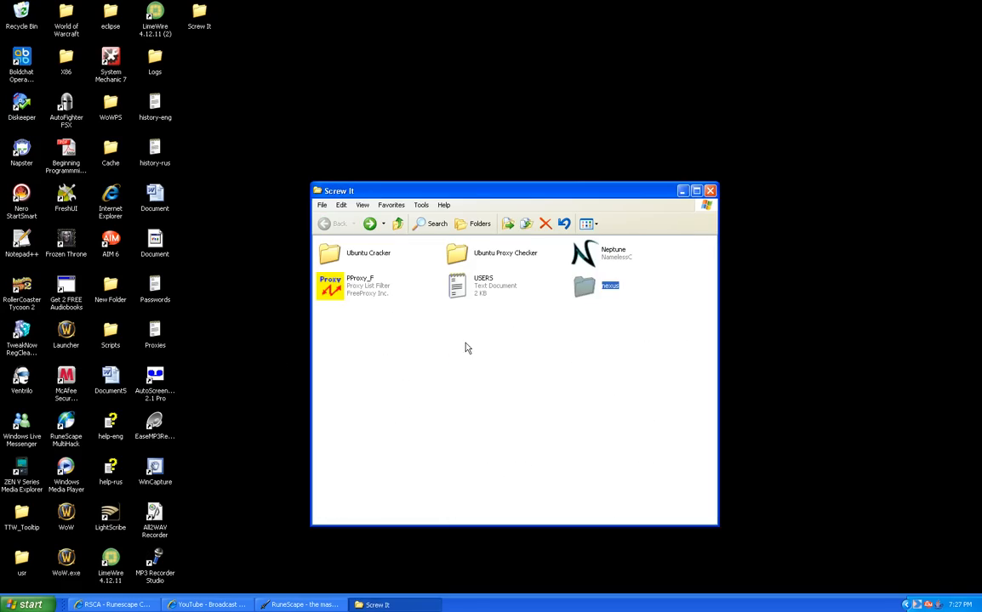
double_click(583, 285)
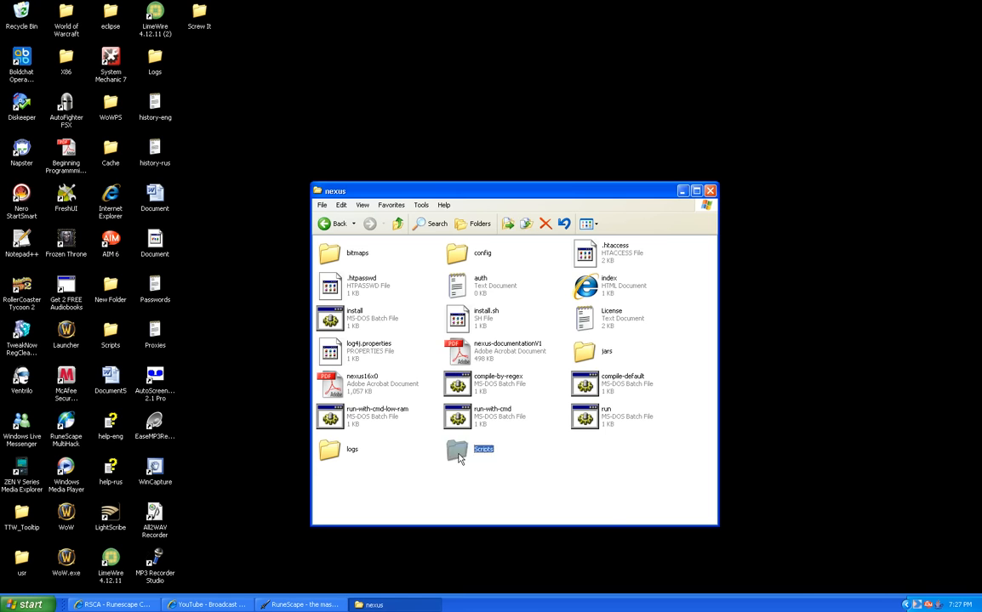
double_click(458, 451)
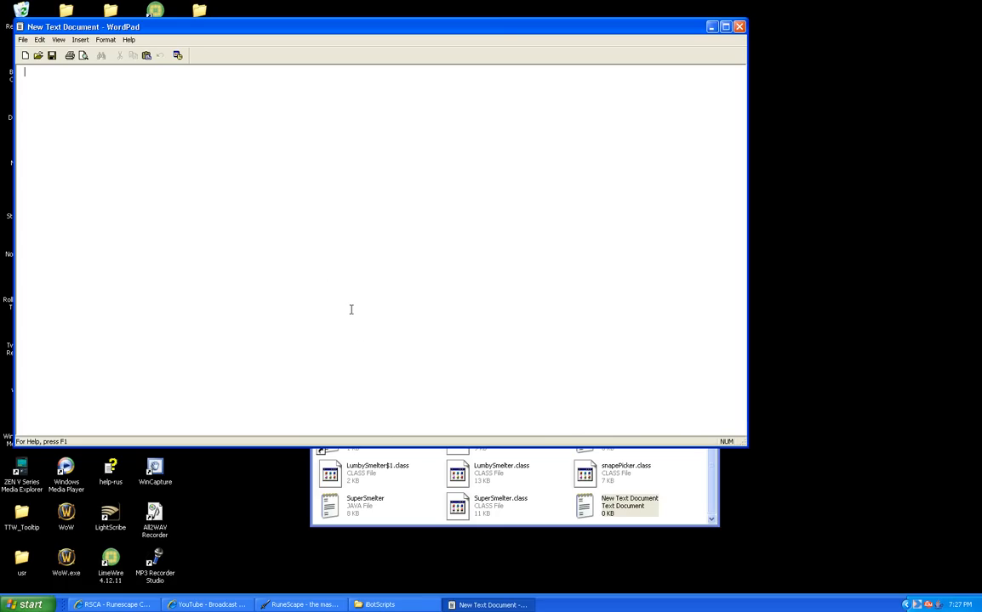
Paste the Klobby script, save it as Klobby.java in iBotScripts, and close WordPad
key(ctrl+v)
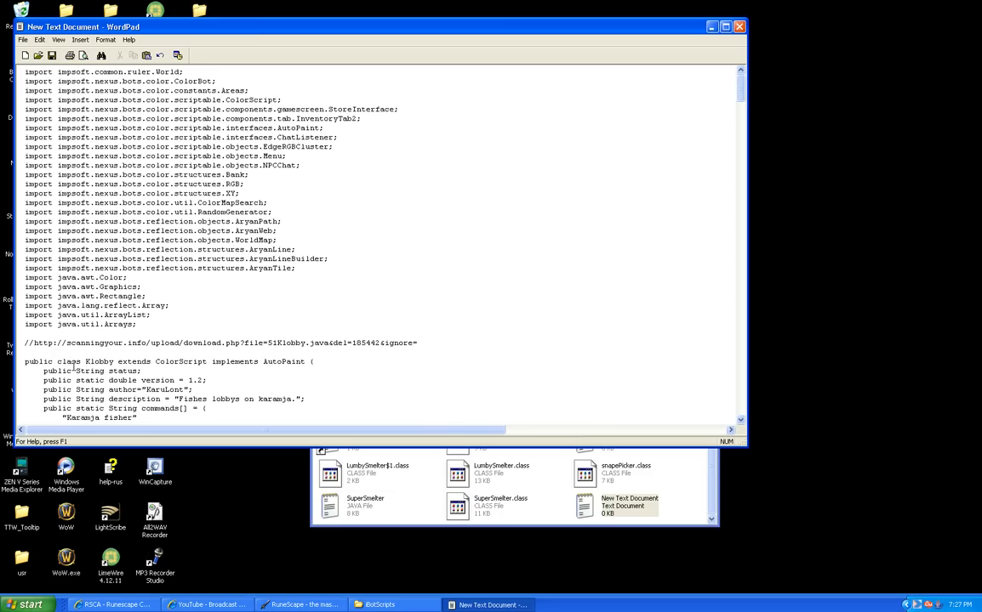
double_click(92, 361)
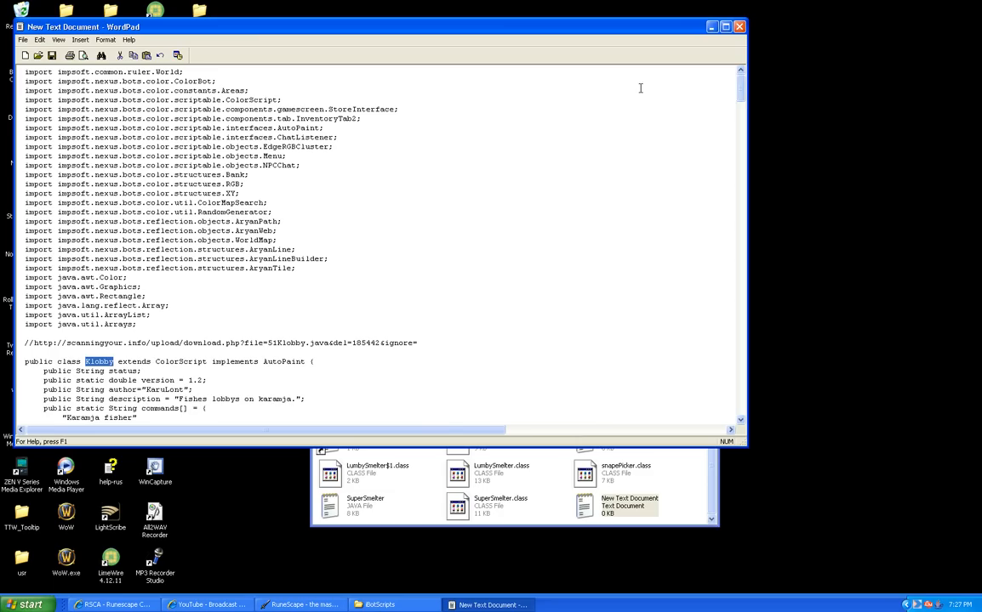
click(27, 39)
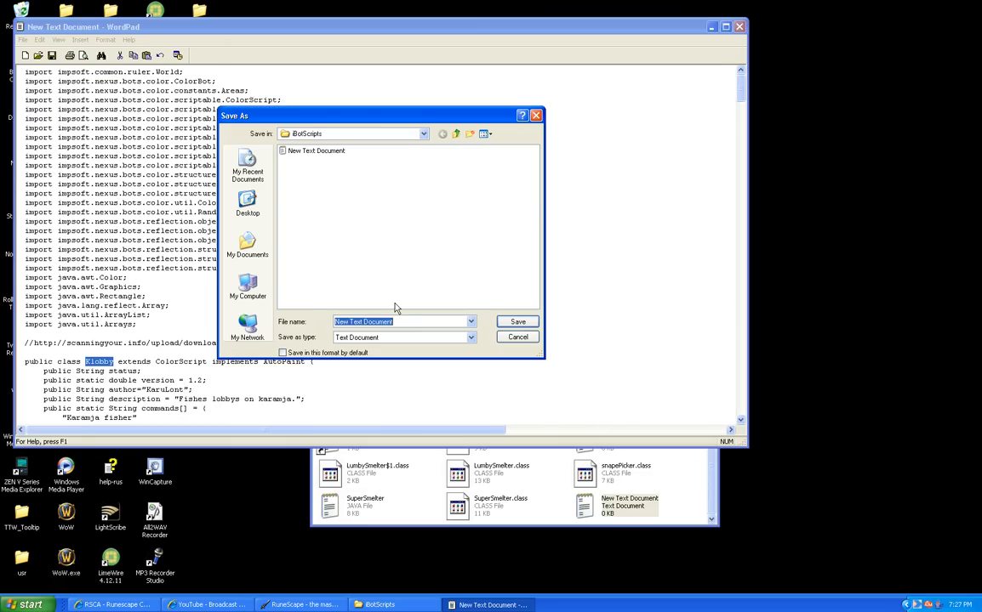
text(Klobby.ja)
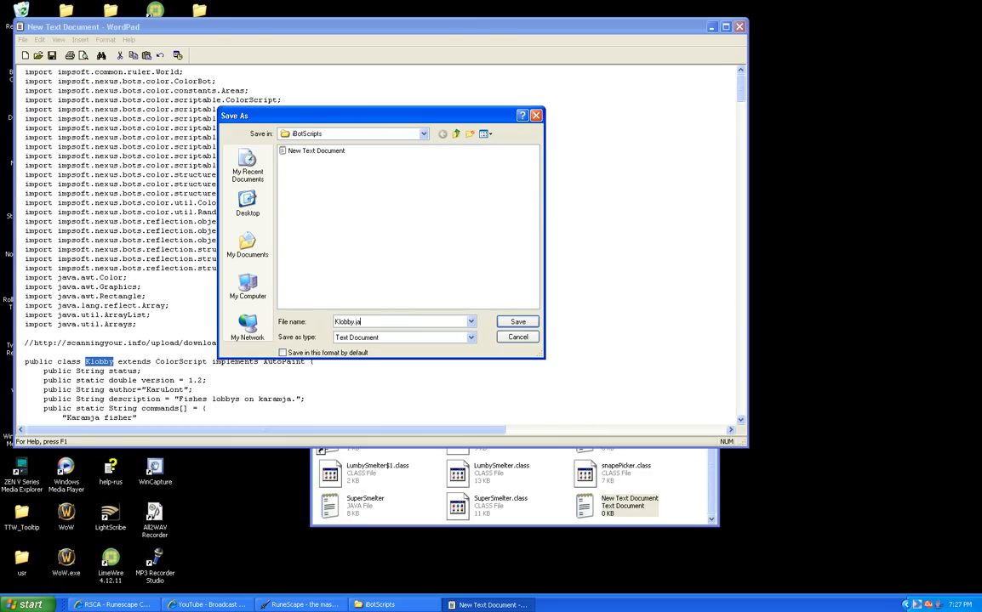
click(517, 320)
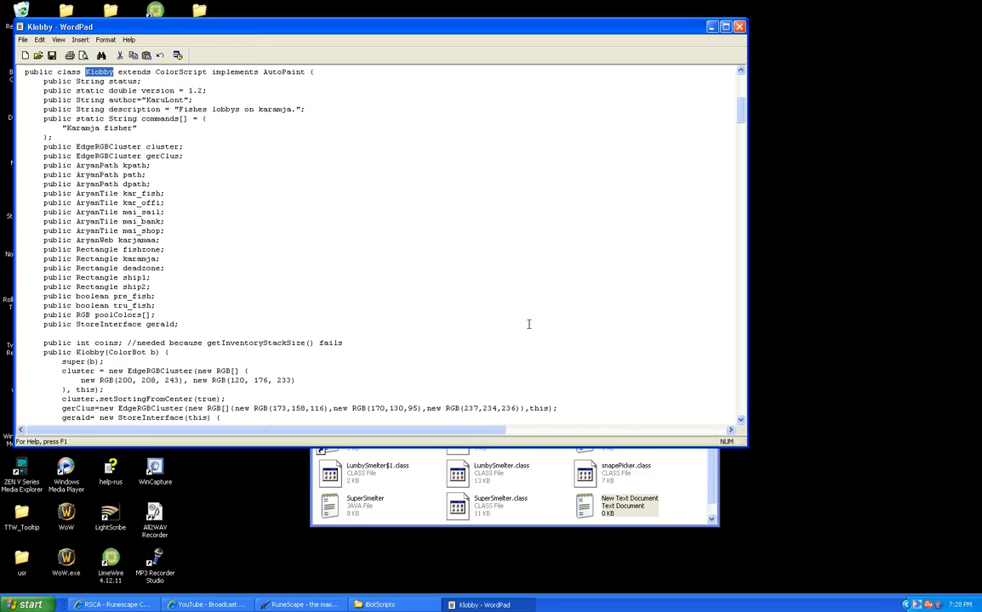
click(379, 603)
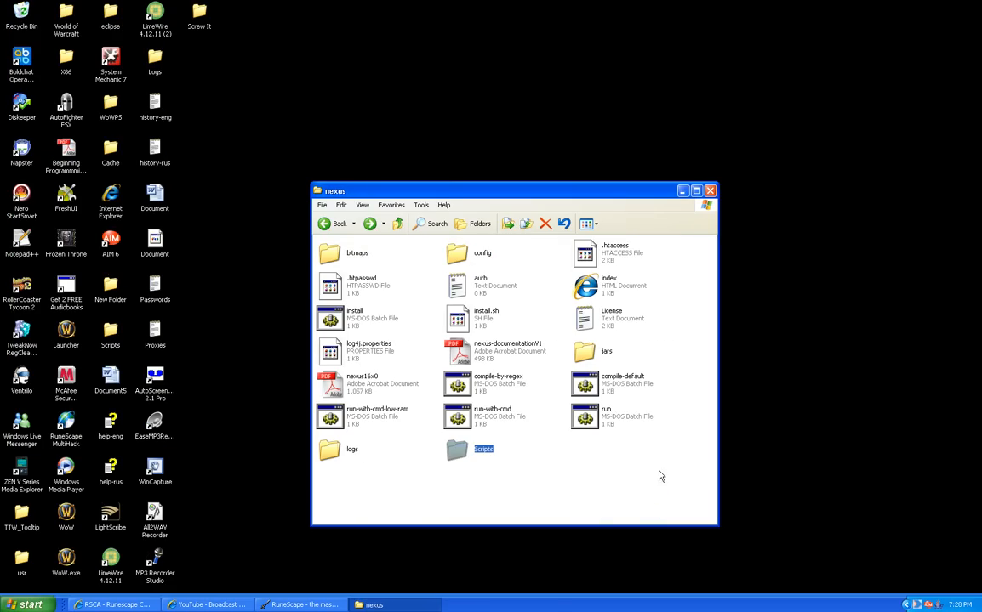
mouse_move(528, 398)
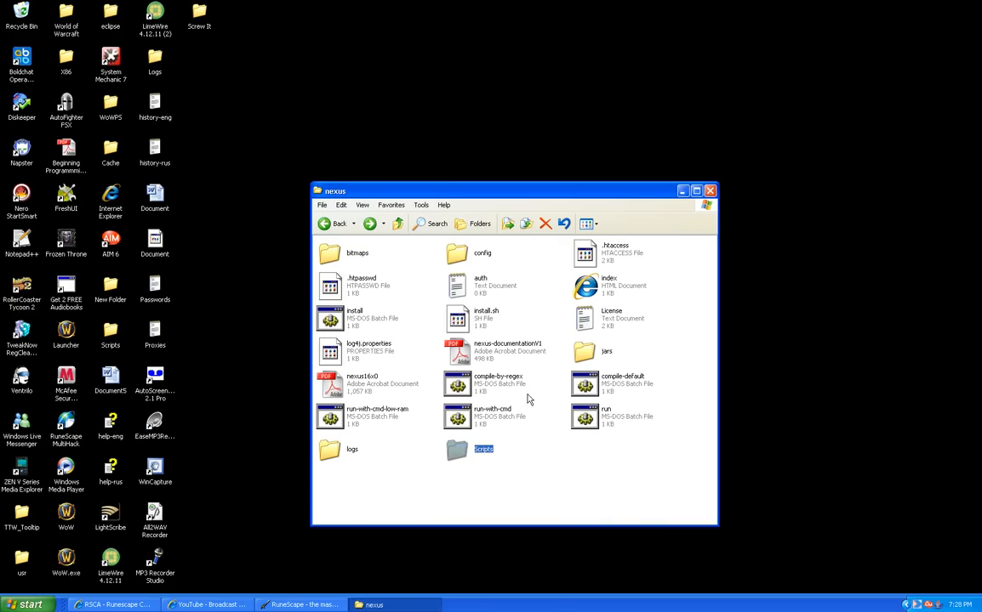